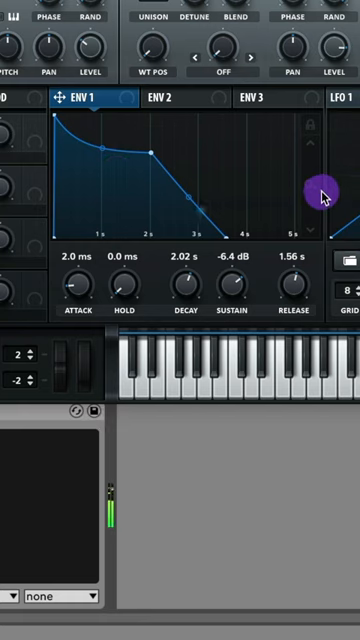
# Switch the envelope section from the amp envelope to ENV 2.
pyautogui.click(176, 98)
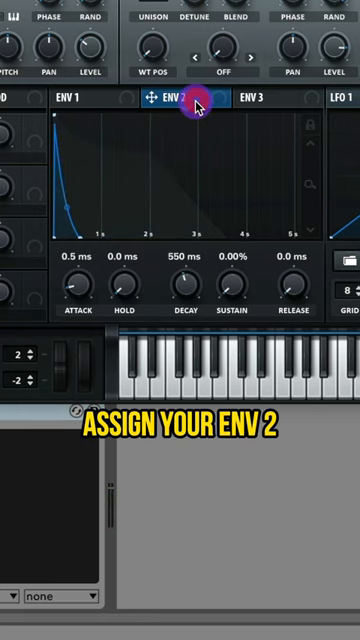